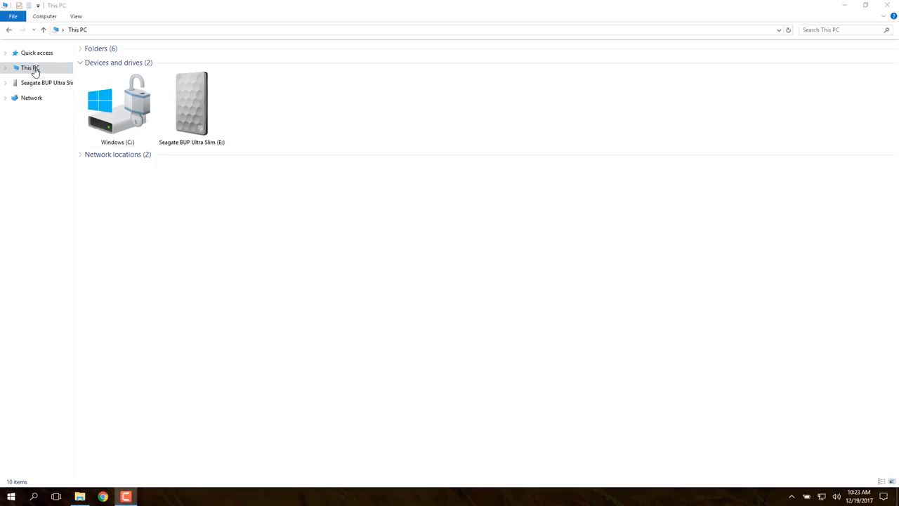
Open the Seagate BUP Ultra Slim (E:) drive from This PC and select Start_Here_Win
left_click(31, 67)
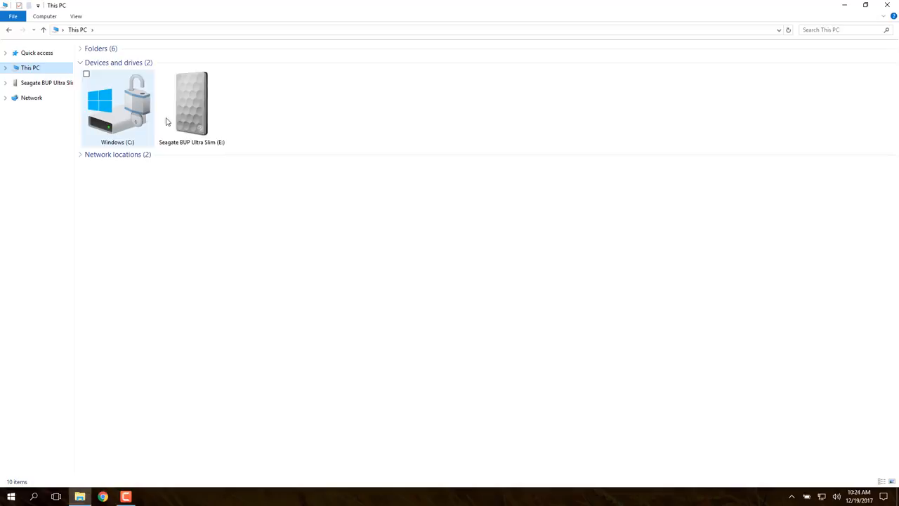
double_click(191, 103)
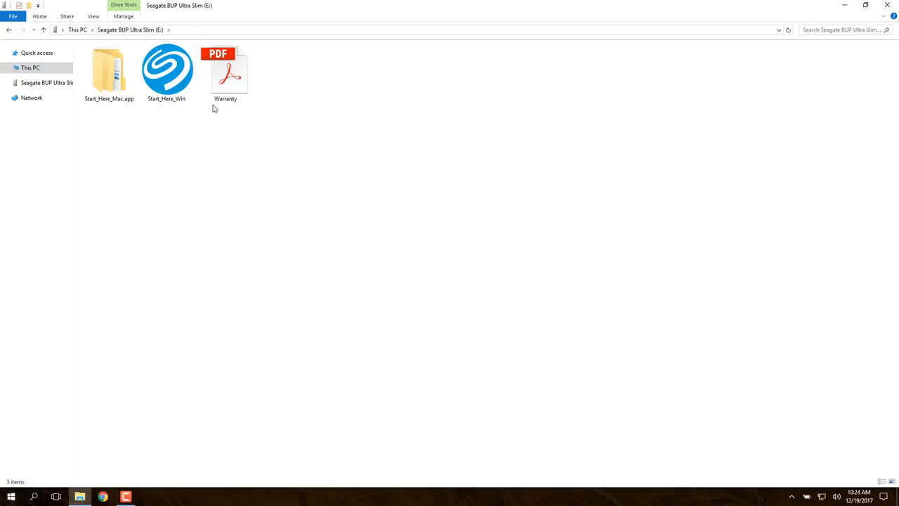
left_click(226, 72)
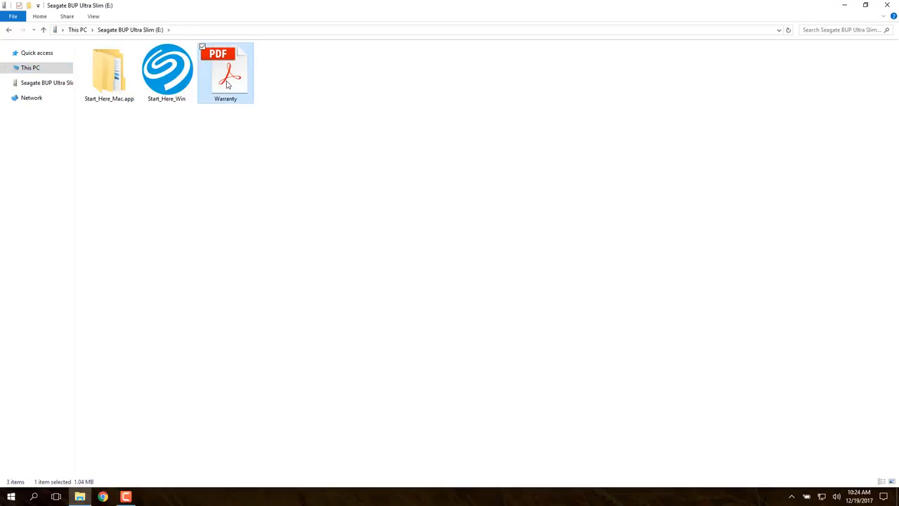
left_click(166, 71)
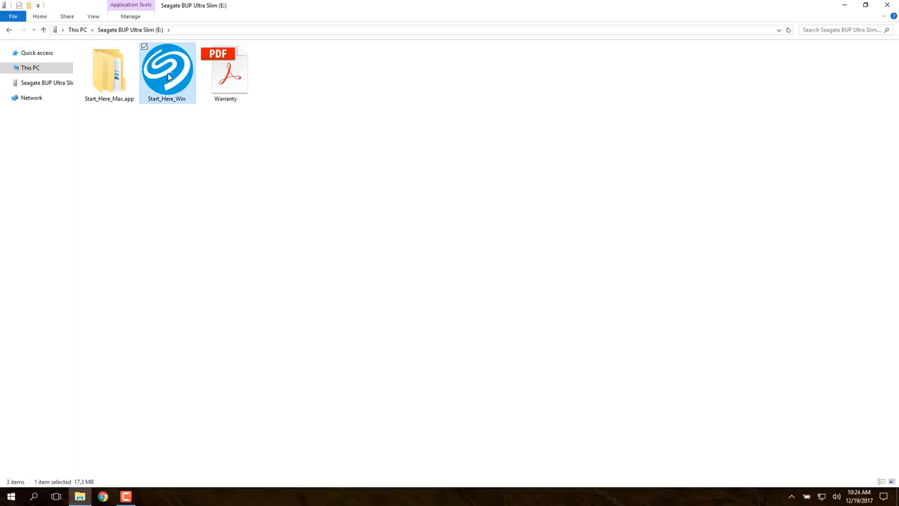
Run Start_Here_Win, sign up with name and email, and download SeagateToolkit.exe
double_click(167, 71)
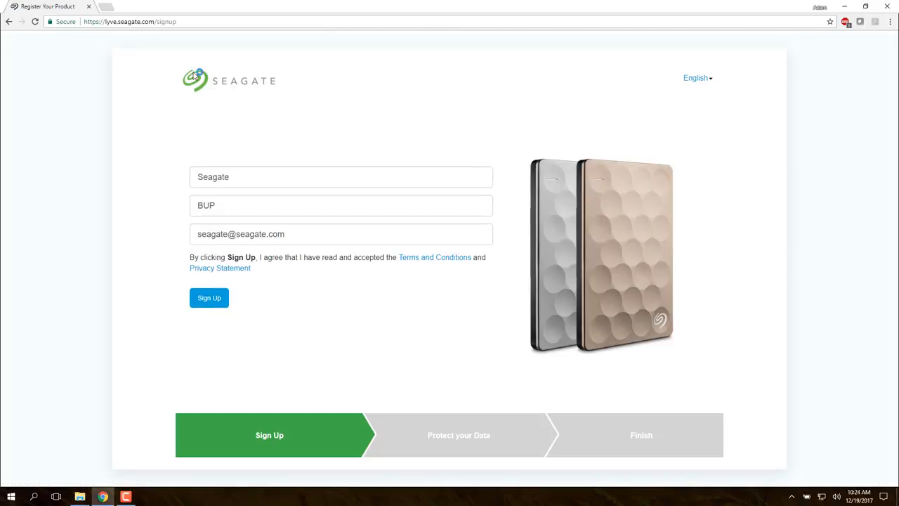
left_click(340, 176)
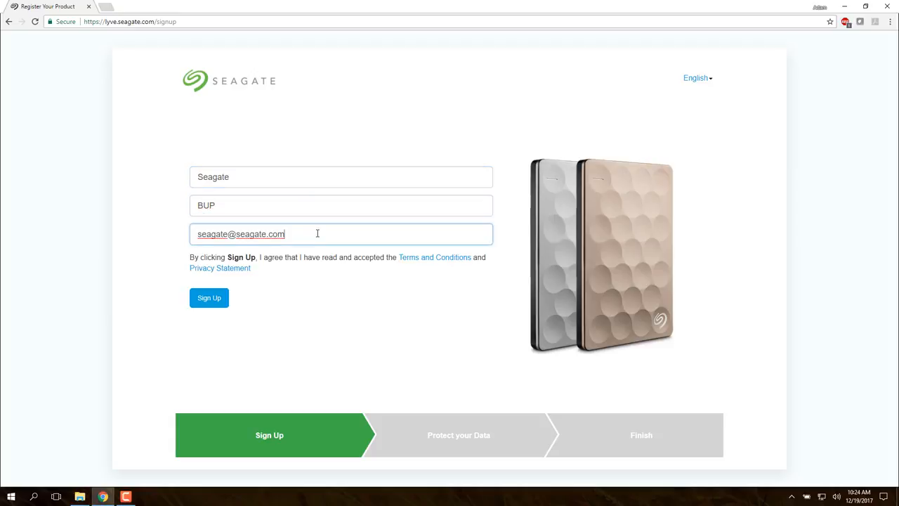
mouse_move(209, 298)
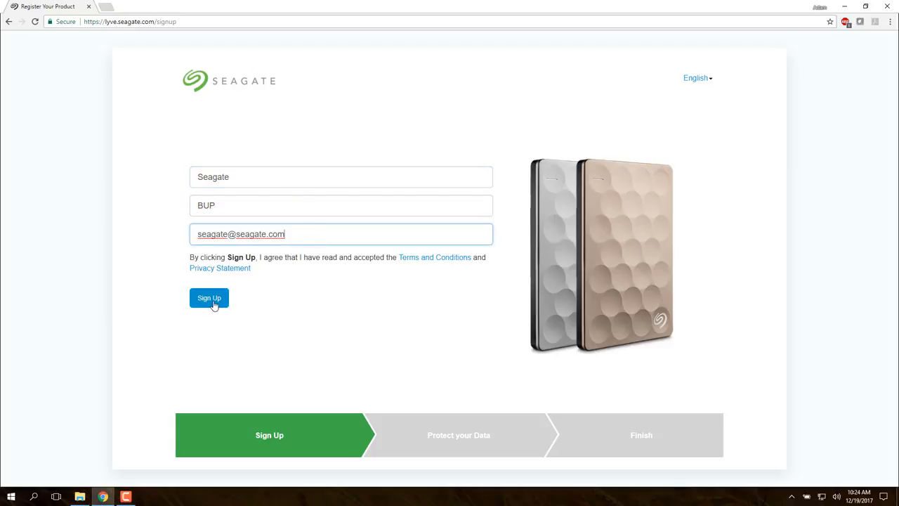
left_click(209, 298)
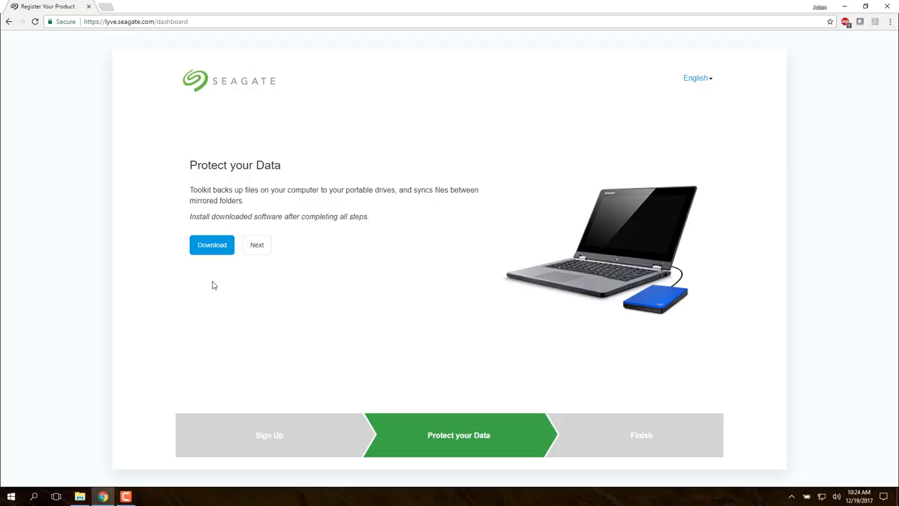
left_click(211, 245)
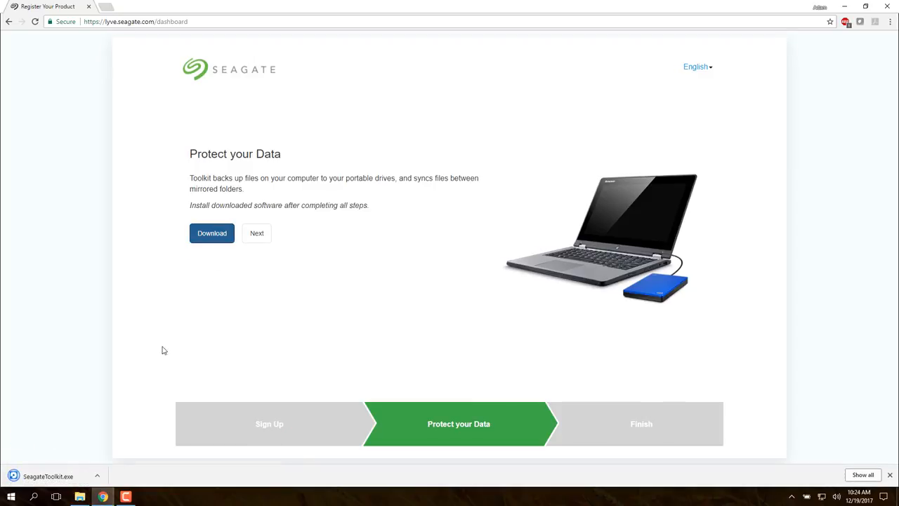
mouse_move(139, 401)
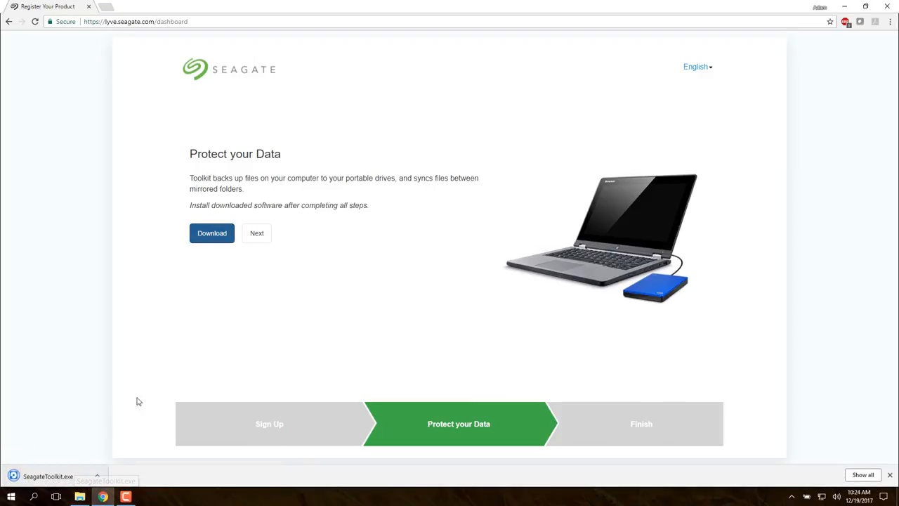
left_click(256, 233)
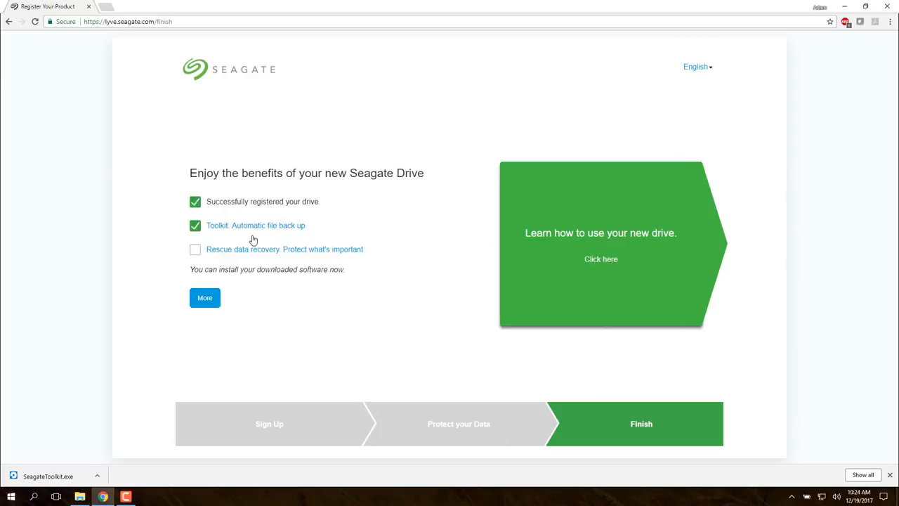
mouse_move(333, 227)
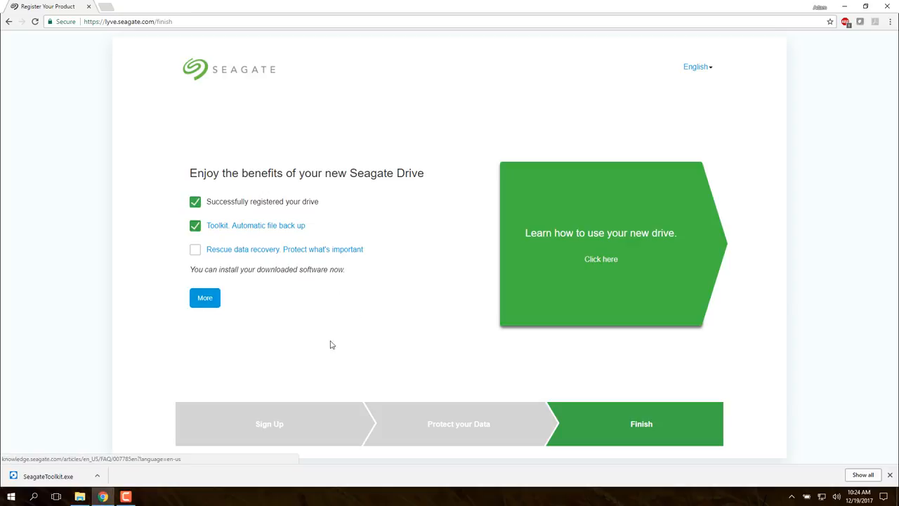
Run SeagateToolkit.exe, accept the License Agreement, and continue installing to Program Files (x86)\Toolkit
left_click(49, 477)
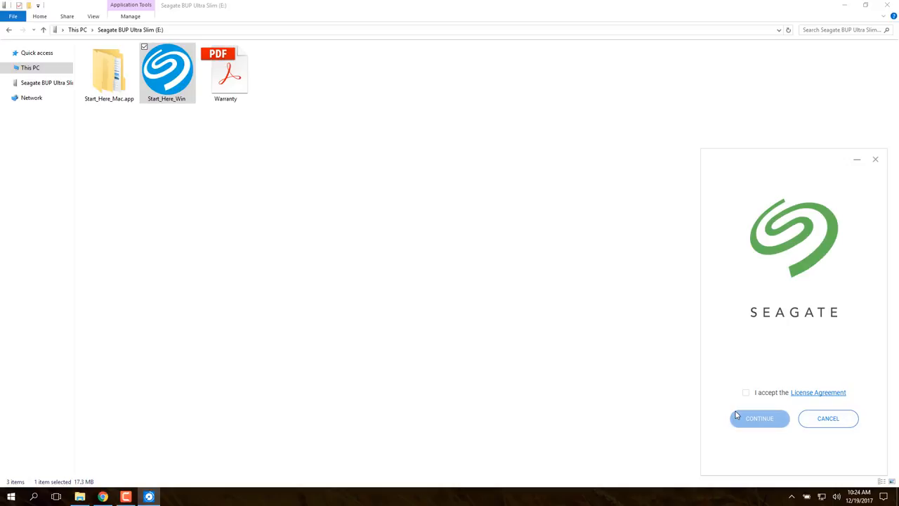
left_click(746, 392)
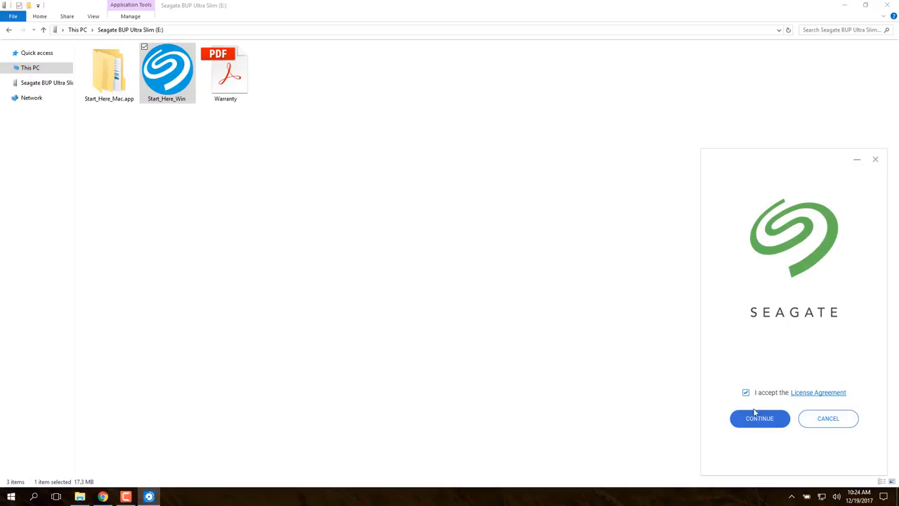
left_click(759, 418)
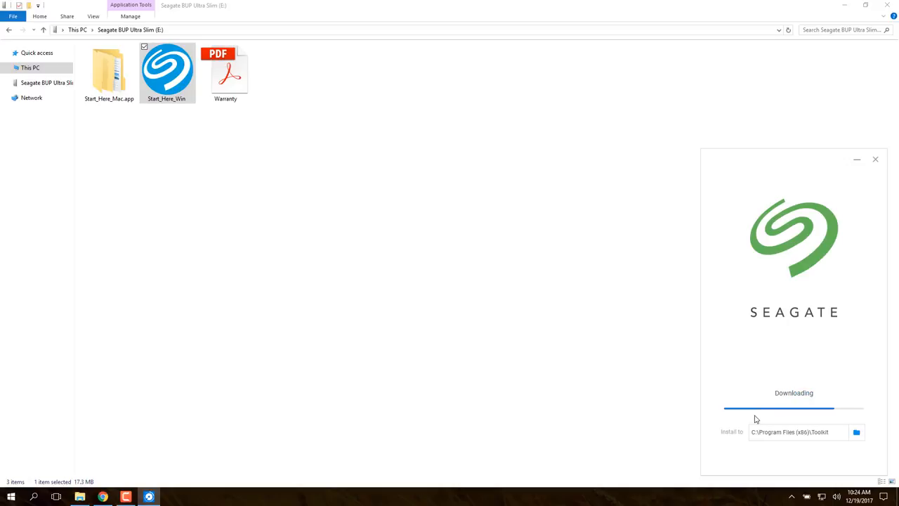